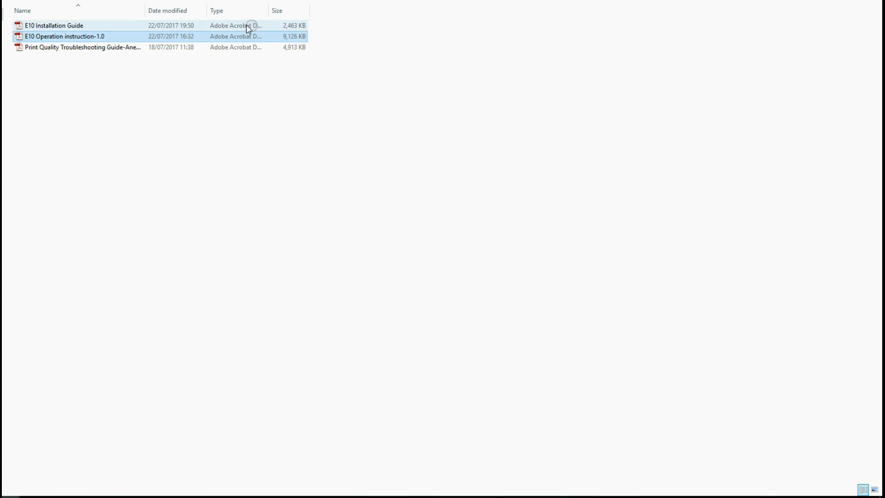
Enter the bundled 3D models folder and load the Baymax model in 3D Builder
double_click(64, 36)
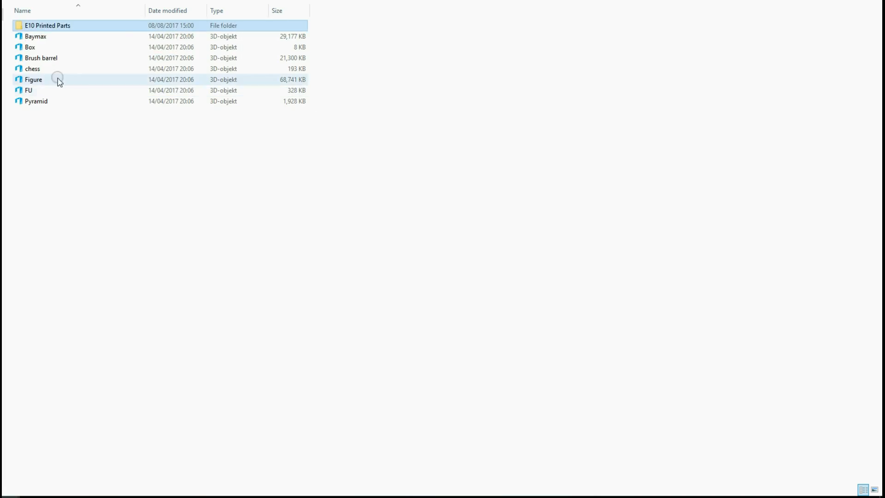
double_click(35, 36)
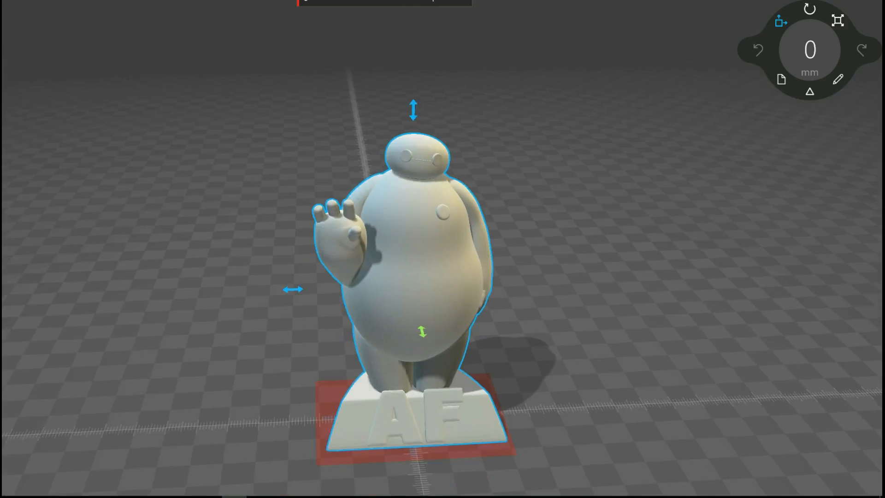